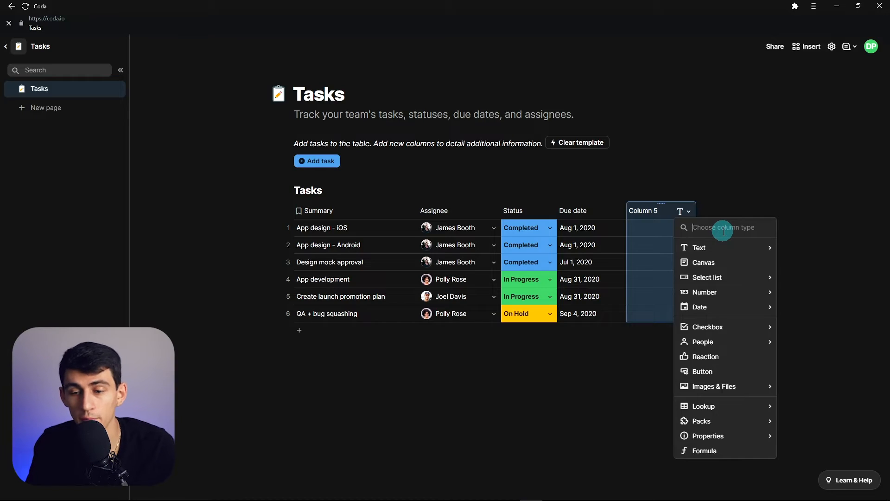
Make the Tasks table's new fifth column a Formula column.
type("form")
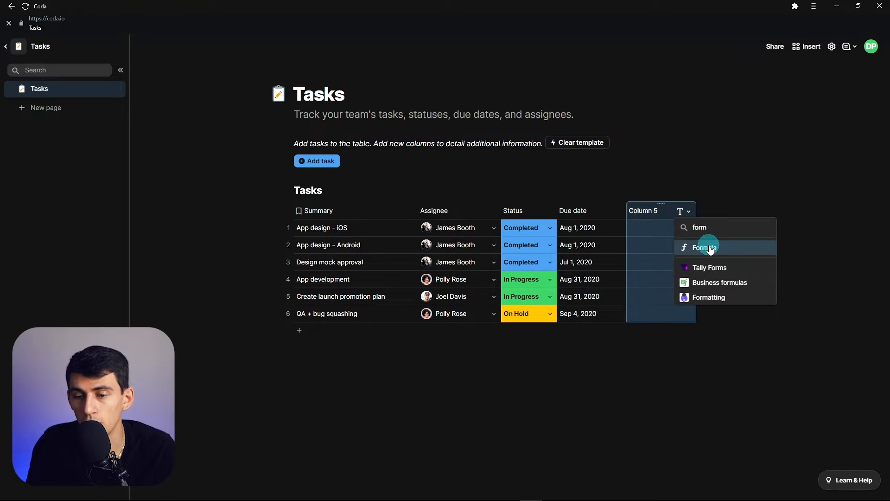
left_click(706, 247)
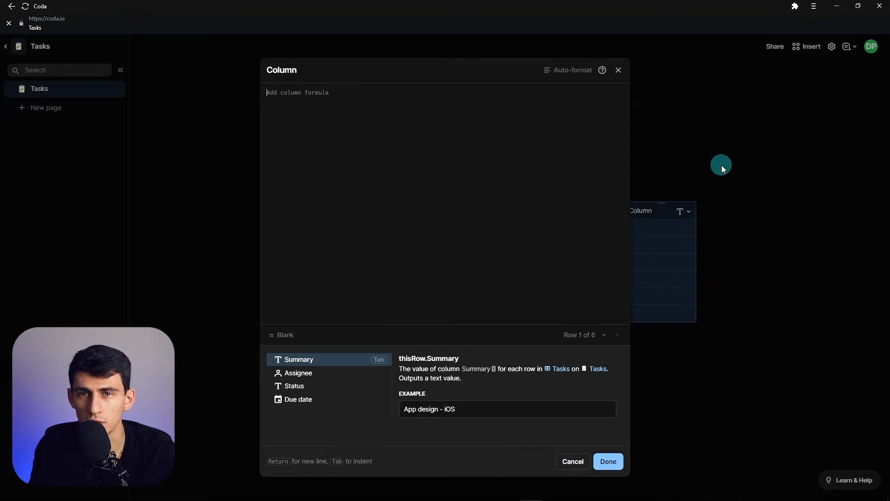
Begin the formula as If( with thisRow.Status as the condition's subject.
type("ifBlank(")
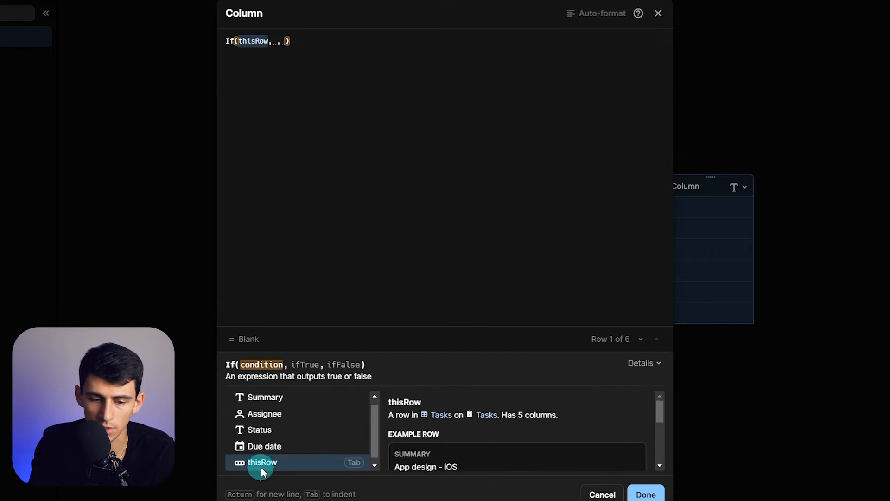
left_click(259, 436)
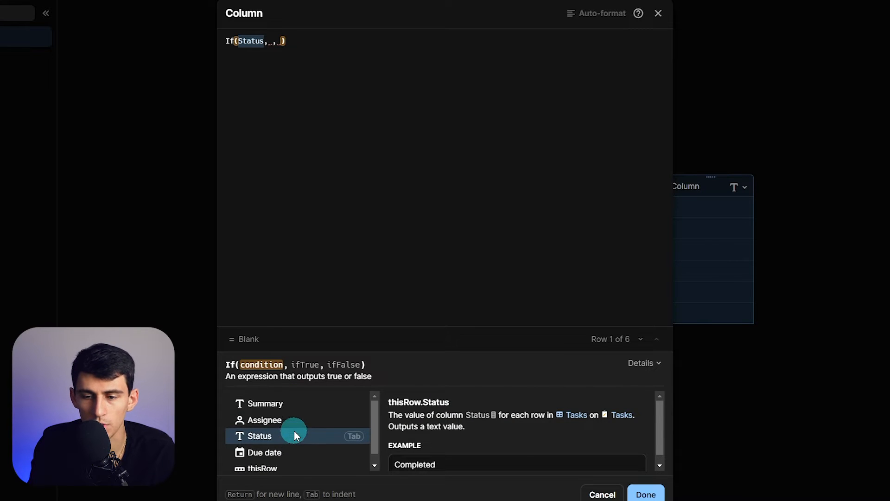
left_click(265, 403)
type(" =Completed")
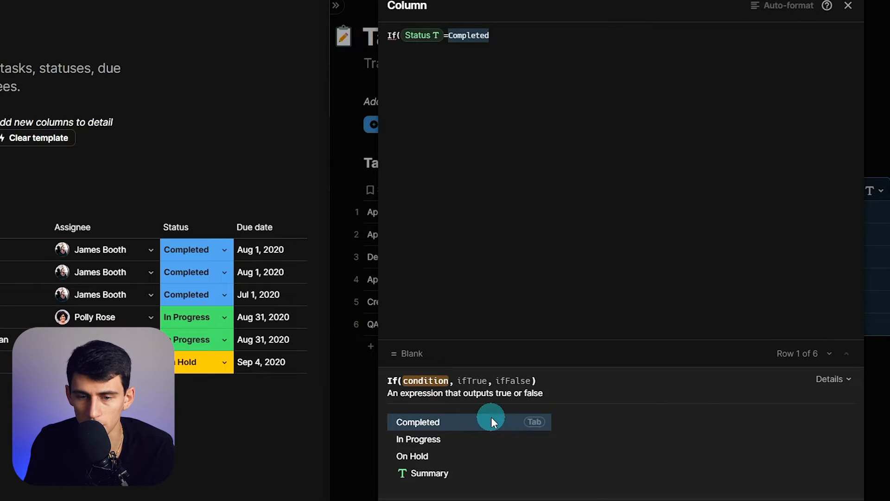
Finish the formula: Status = Completed And Due date > Today() gives "On Time", else "Late".
type("And(Due date >(Today(")
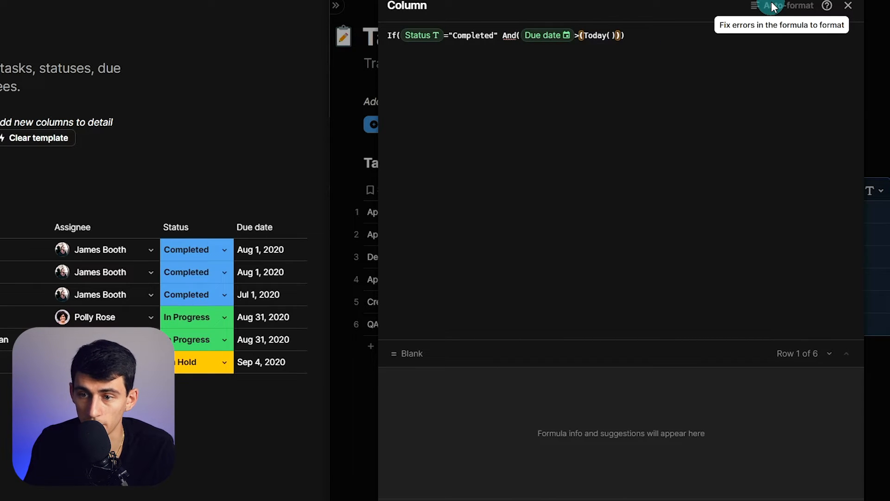
left_click(645, 35)
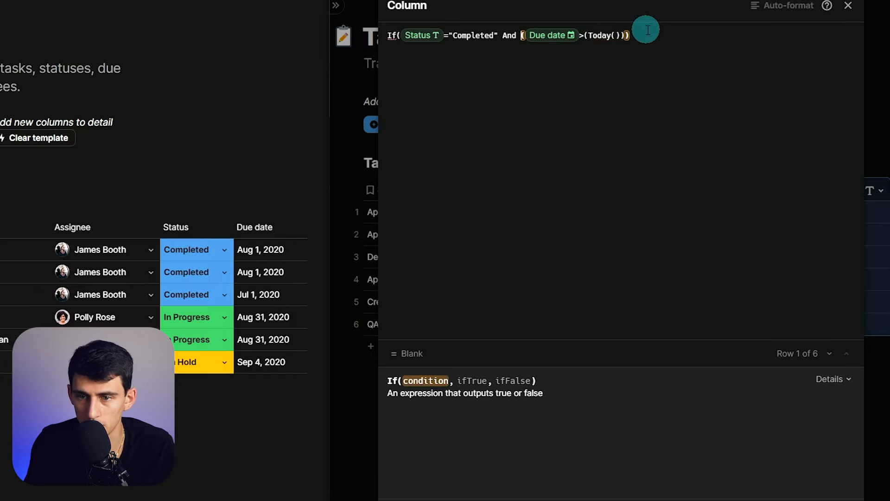
type(", \"On Time")
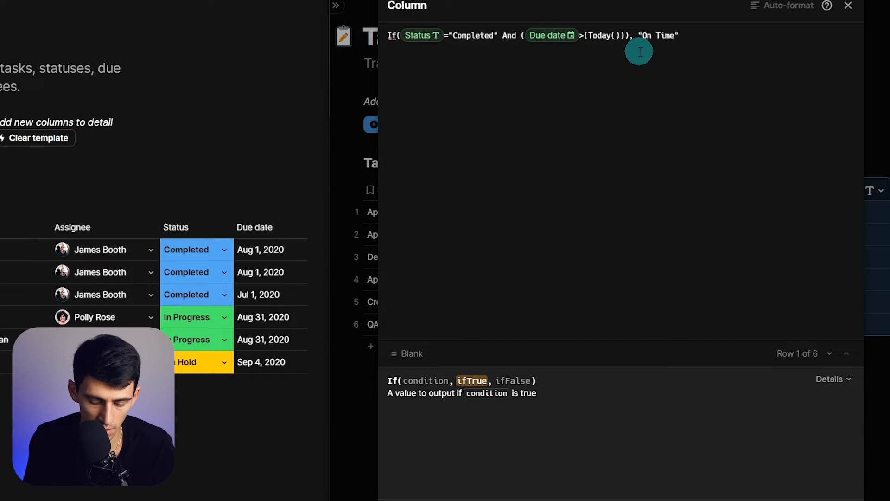
type(",\"Late")
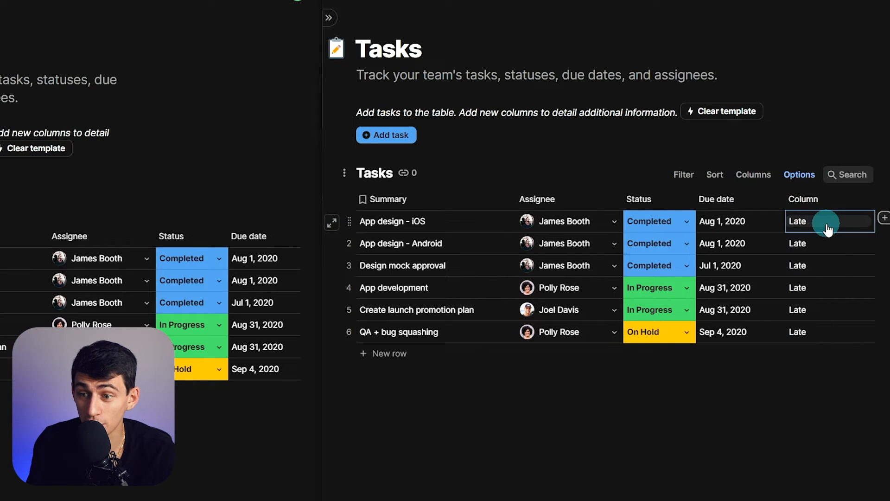
Reopen the column formula from a result cell and view the If function's details and examples.
left_click(826, 221)
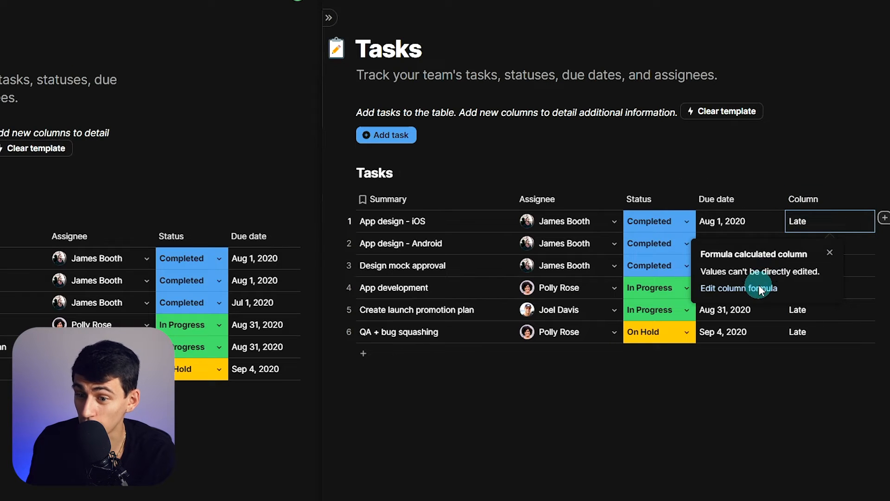
left_click(739, 287)
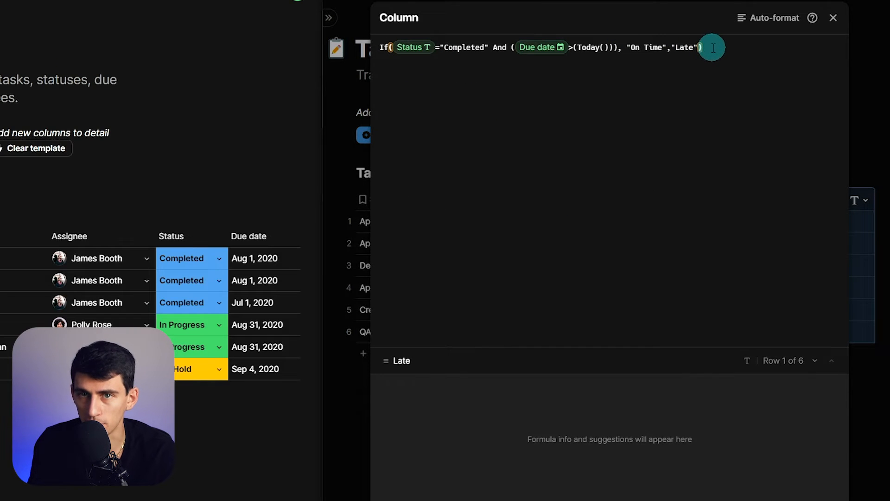
left_click(603, 48)
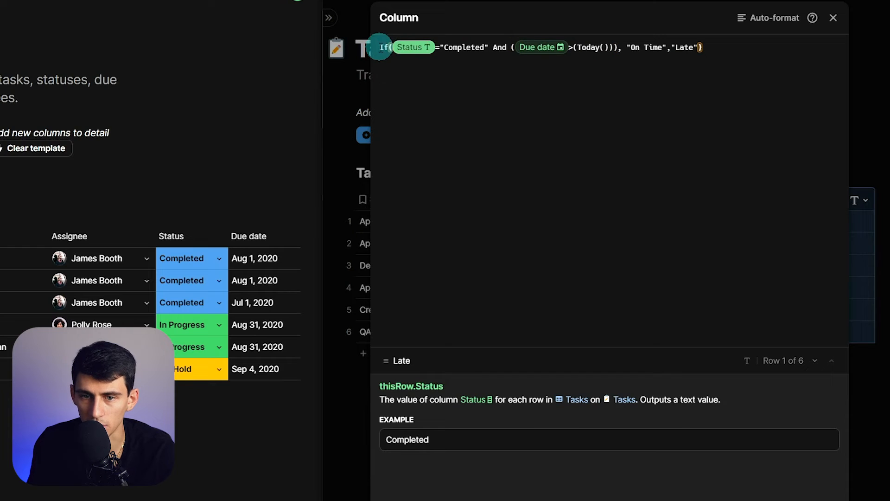
left_click(805, 386)
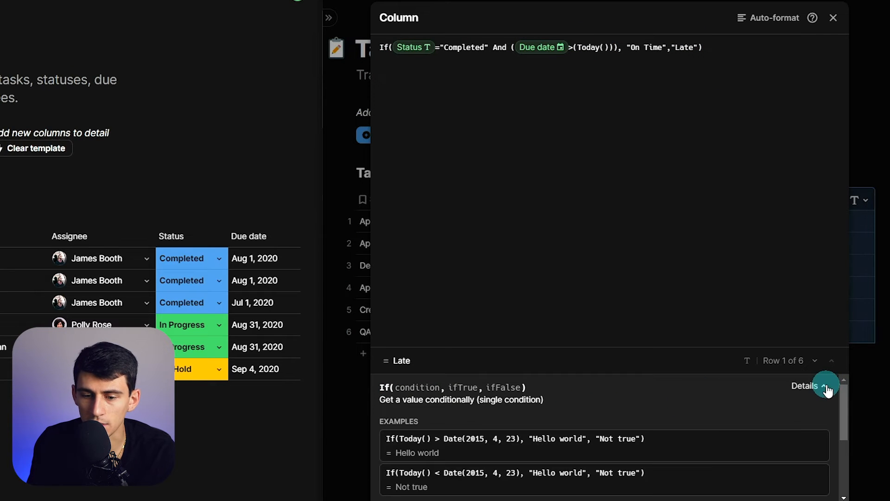
left_click(805, 386)
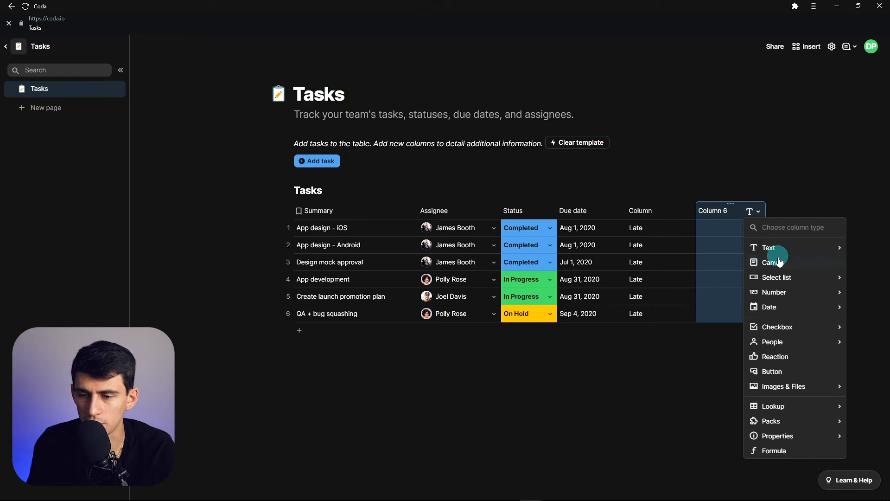
Make the sixth column a Text column and give its first cell a large 'Task Notes' heading.
left_click(770, 248)
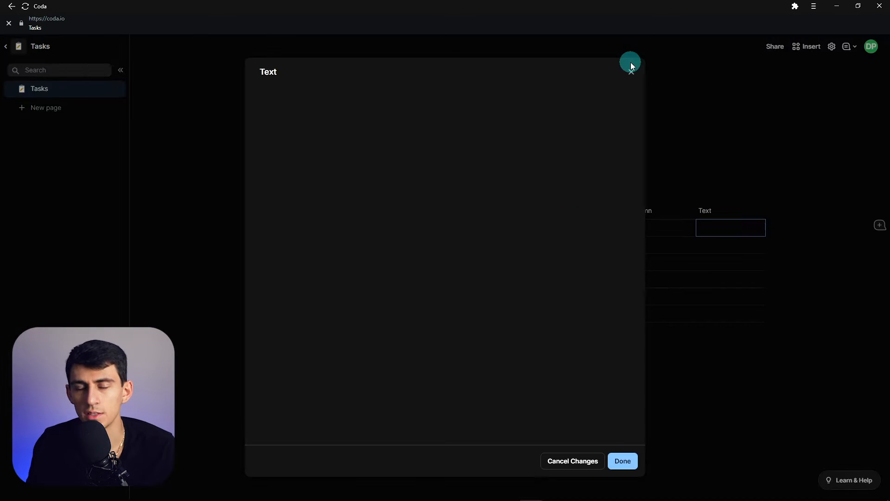
left_click(631, 63)
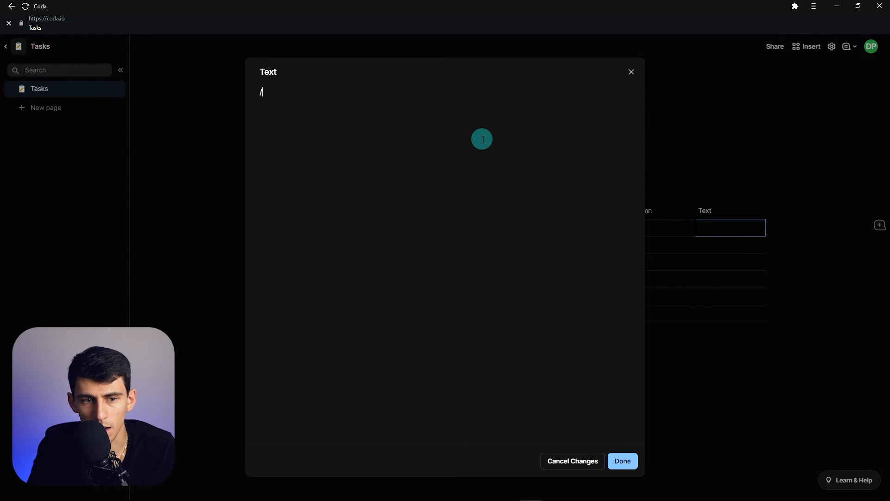
type("/")
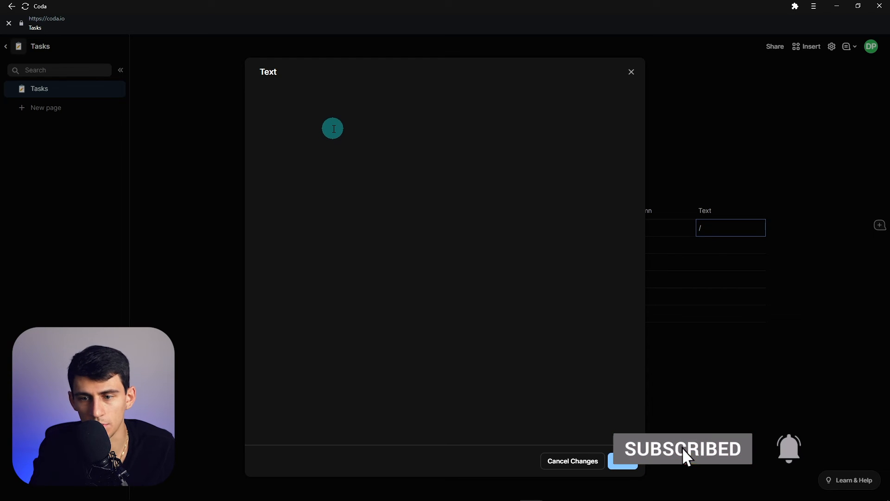
type("TAsk Notes")
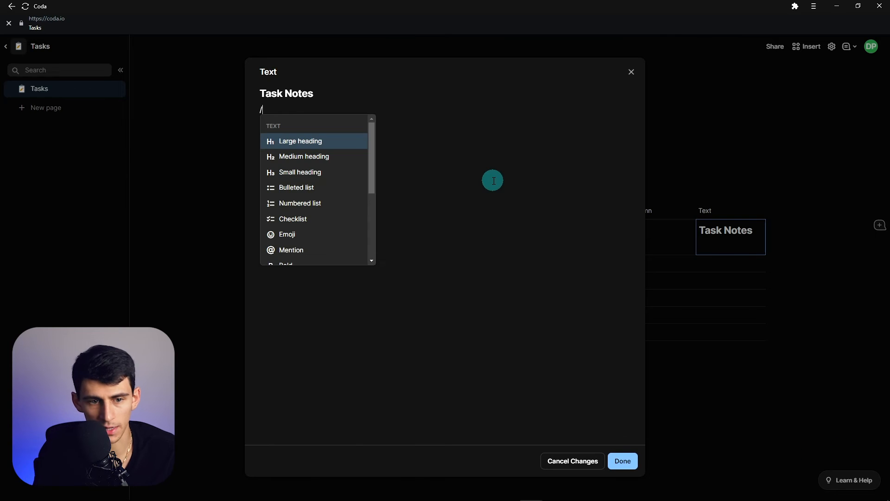
Add a bulleted list of Example items under the Task Notes heading.
left_click(297, 187)
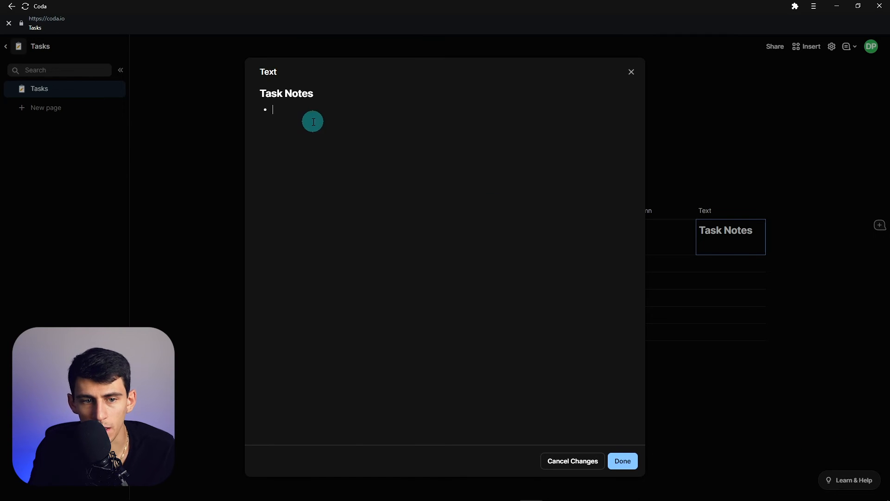
type("Example")
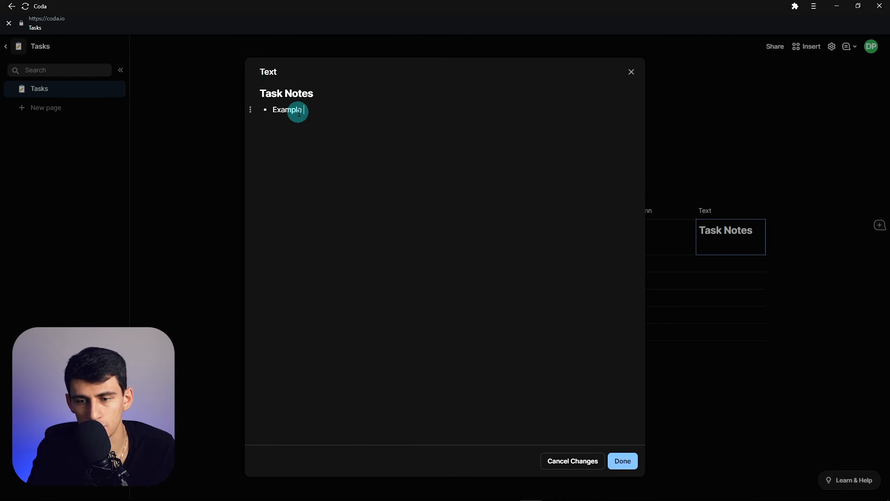
left_click(316, 92)
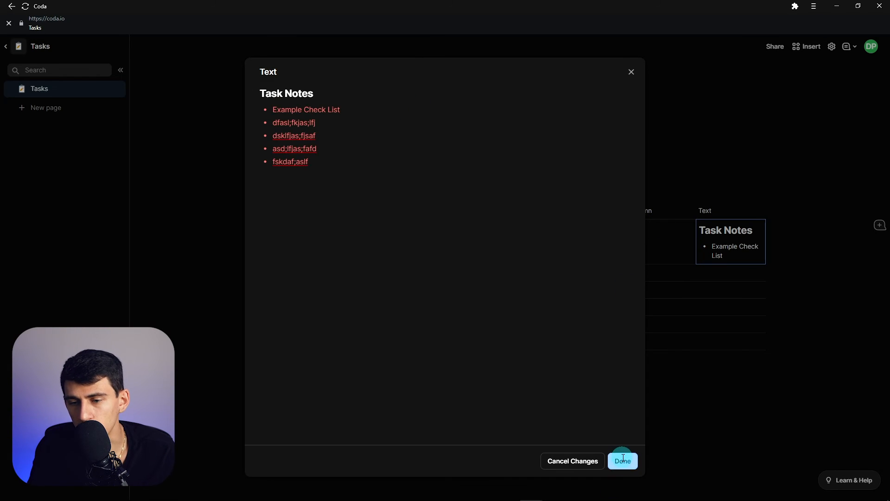
Save the notes into the cell and set the Text column to Unwrap text.
left_click(622, 461)
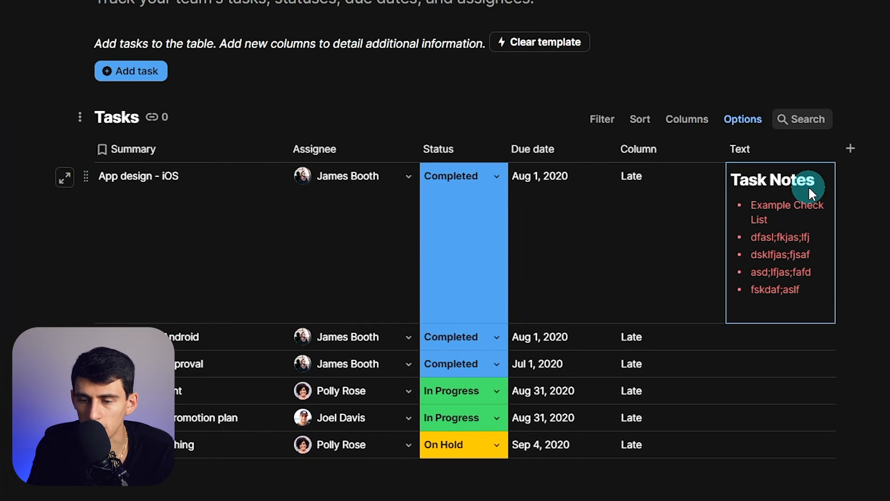
double_click(794, 179)
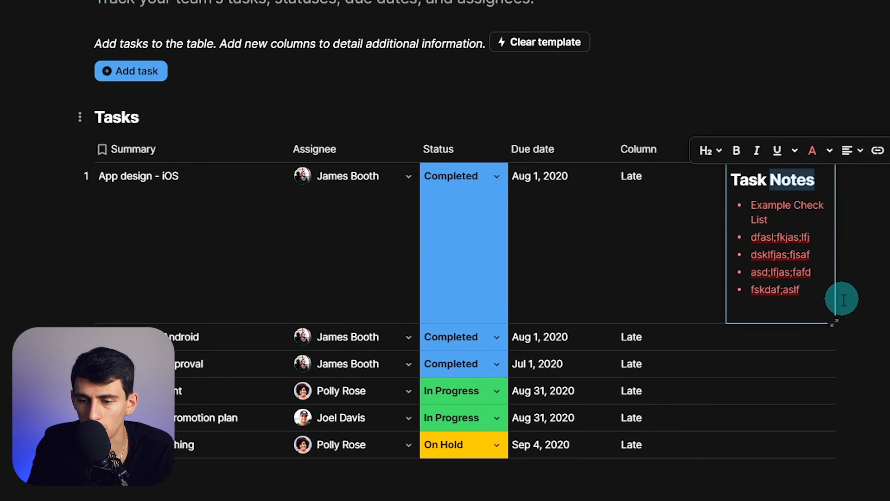
left_click(821, 149)
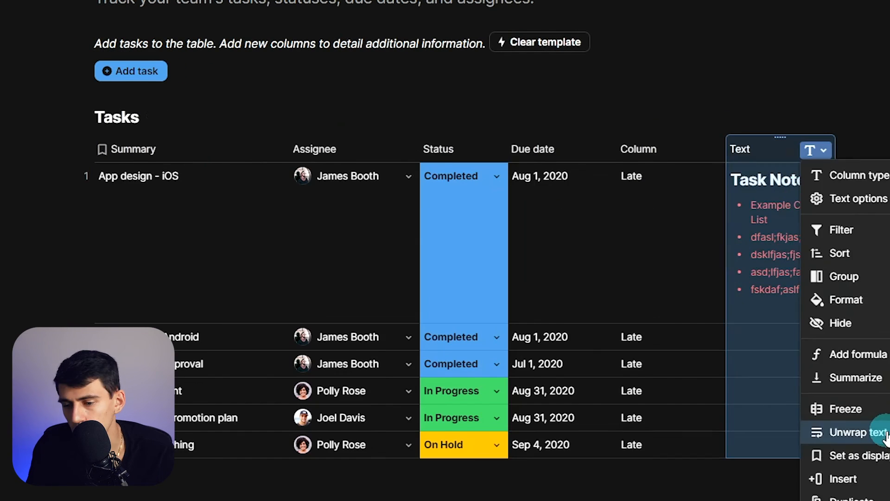
left_click(850, 432)
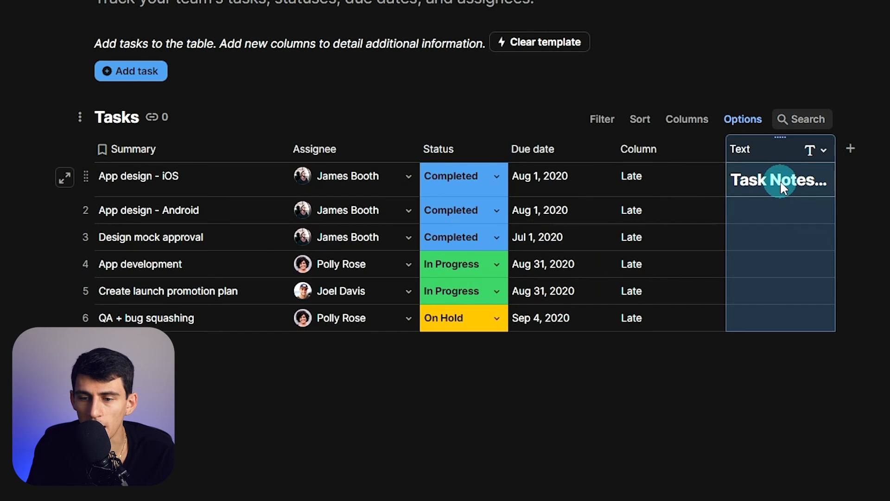
Expand the first row's notes cell and reopen it in the full editor.
left_click(781, 180)
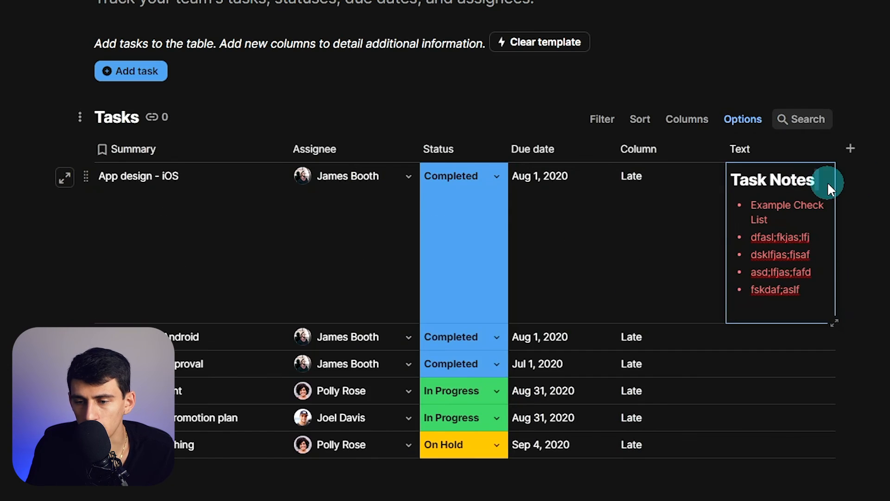
left_click(828, 183)
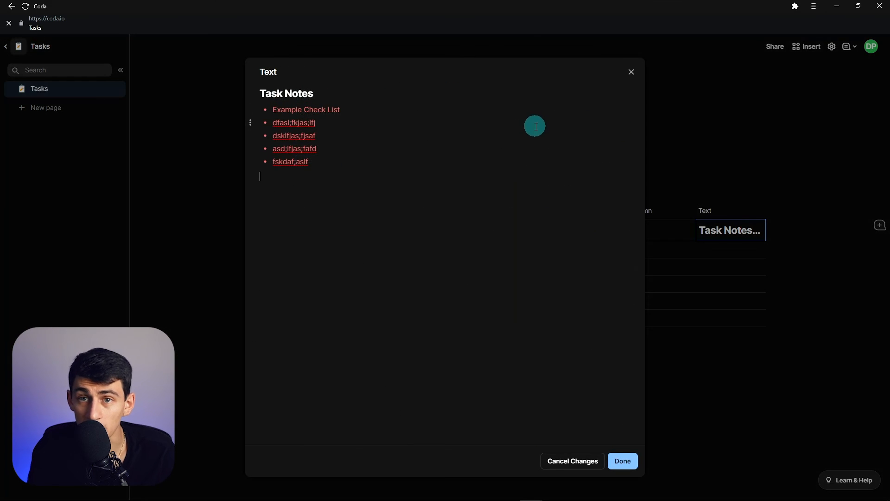